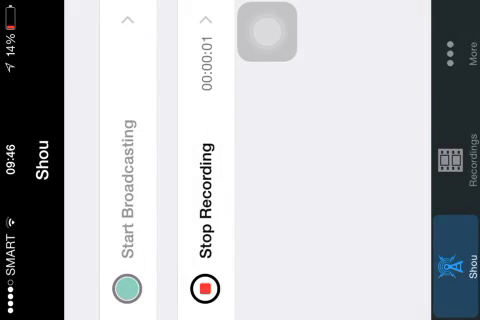
Step: Return to the home screen and swipe to the page with Safari and the other apps
key("home")
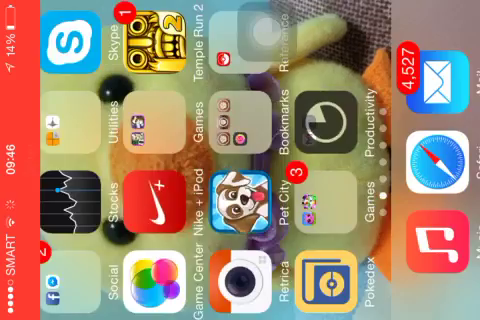
scroll("left", 3)
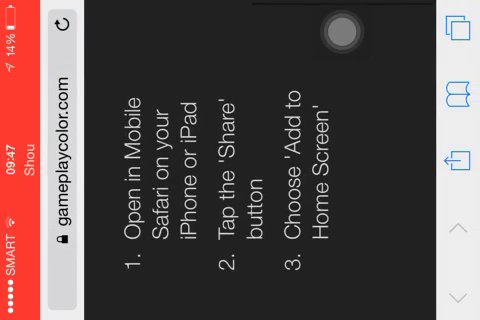
Step: Go to gameplaycolor.com in Safari to see its Add to Home Screen instructions
left_click(452, 156)
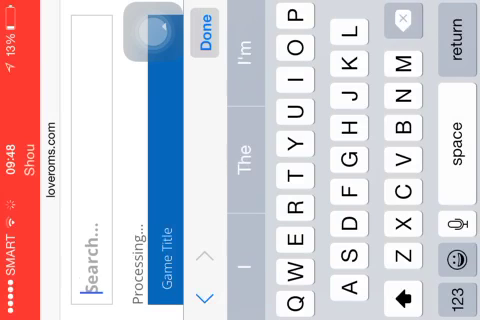
Step: Enter 'Pok' in the loveroms.com Game Title search field to look for Pokemon games
type("Pok")
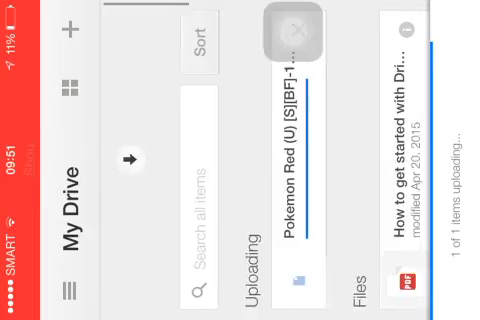
Step: Browse My Drive to find the uploaded Pokemon Red .gb file among the game files
scroll("left", 3)
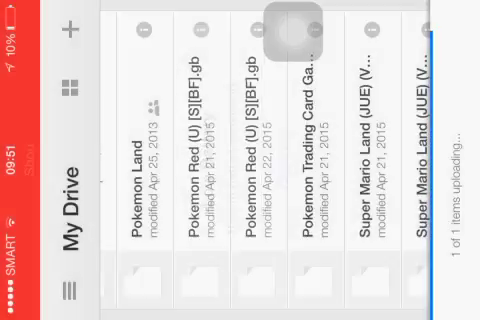